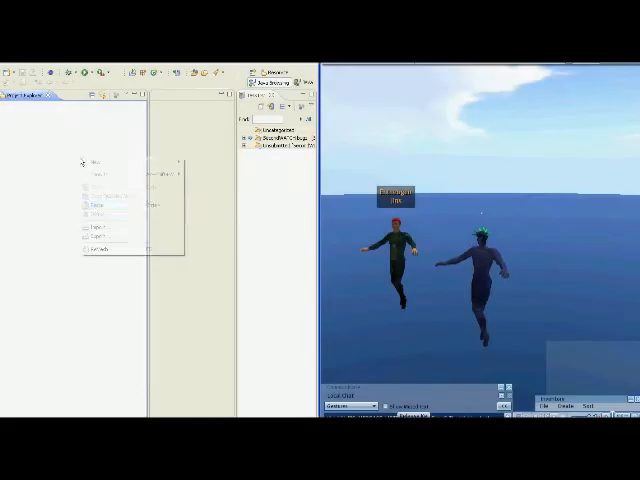
- Launch the Checkout Projects from CVS wizard from the Package Explorer
left_click(92, 164)
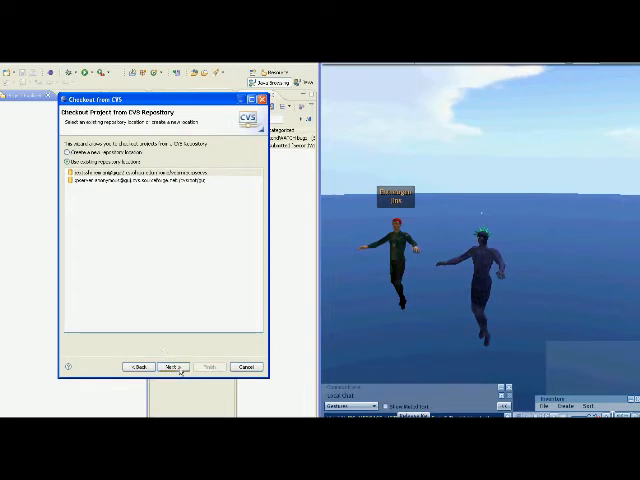
- Keep the existing repository location, select the module and finish to begin the checkout
left_click(184, 364)
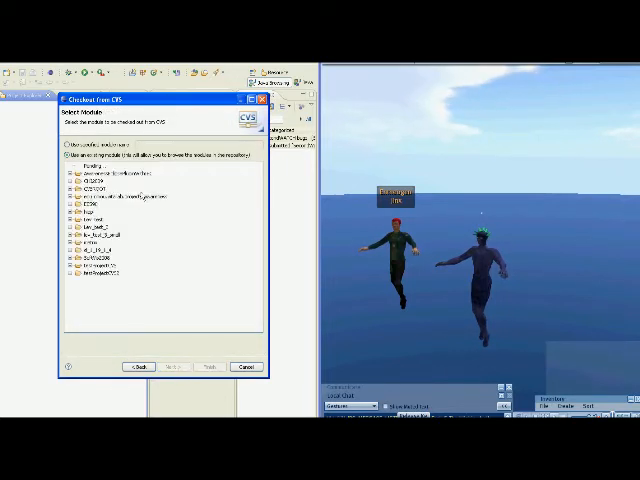
left_click(172, 366)
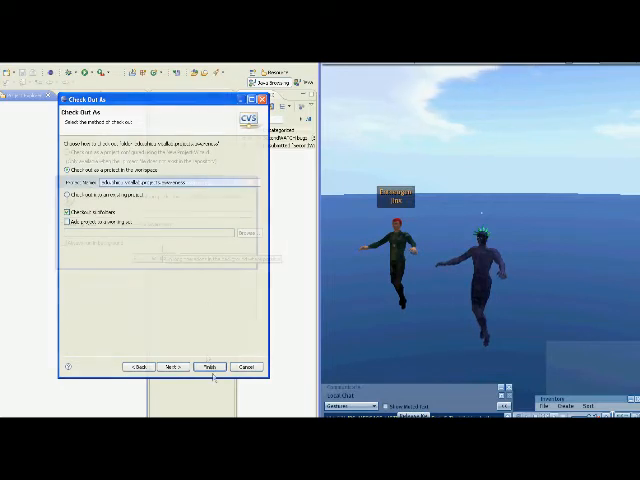
left_click(212, 368)
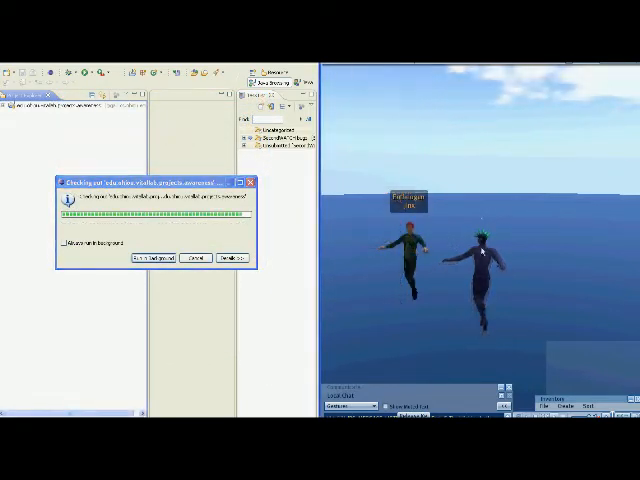